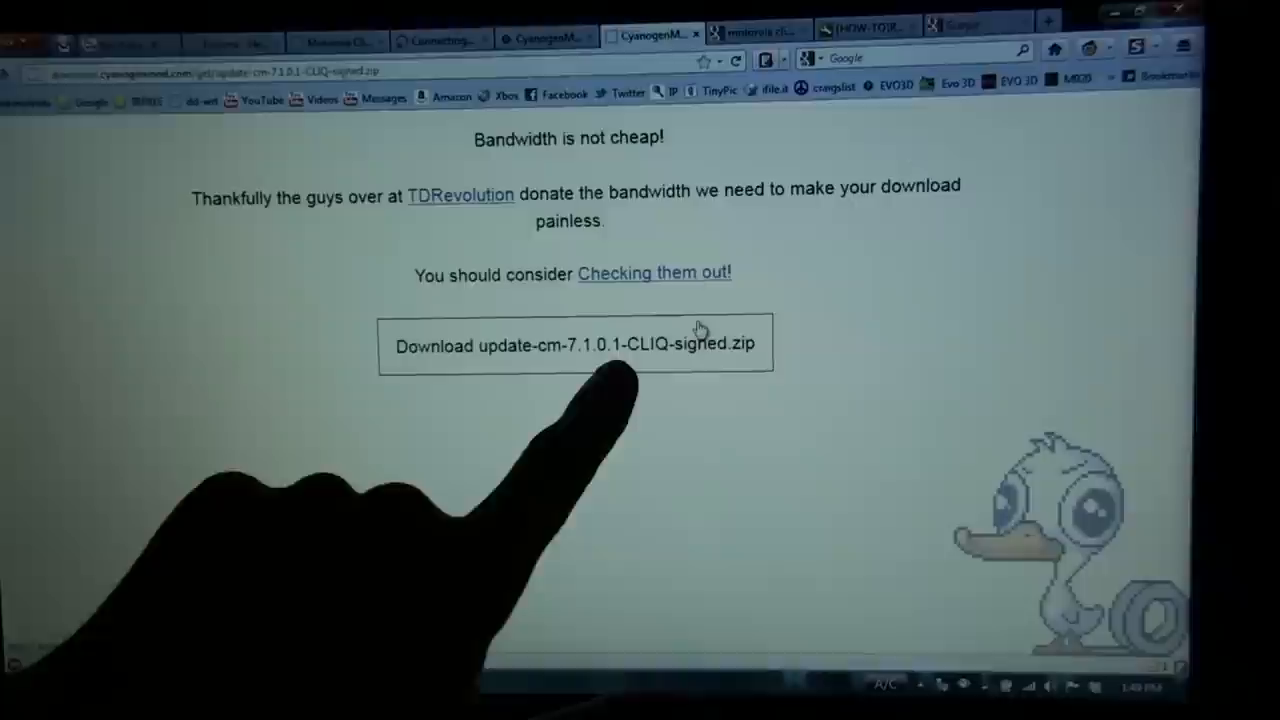
Download update-cm-7.1.0.1-CLIQ-signed.zip from the CyanogenMod download page.
{"action": "left_click", "coordinate": [575, 344]}
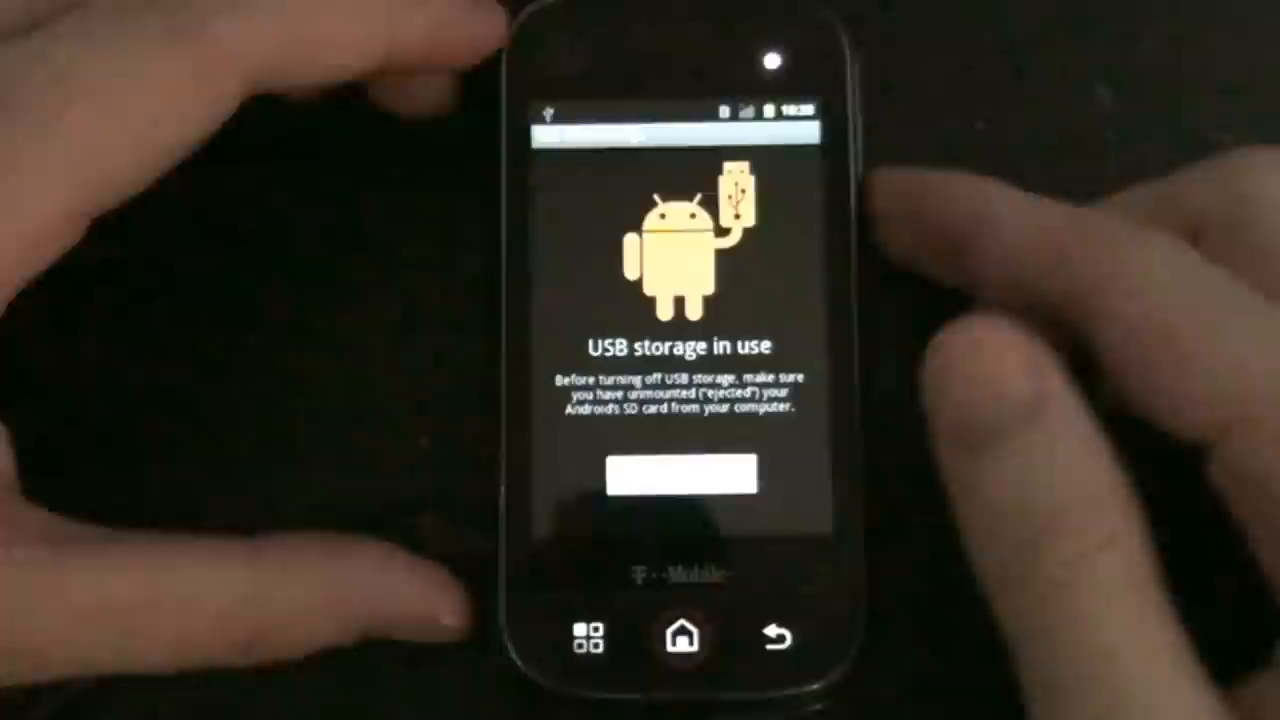
Turn off USB storage so the phone stops sharing storage with the computer.
{"action": "left_click", "coordinate": [676, 477]}
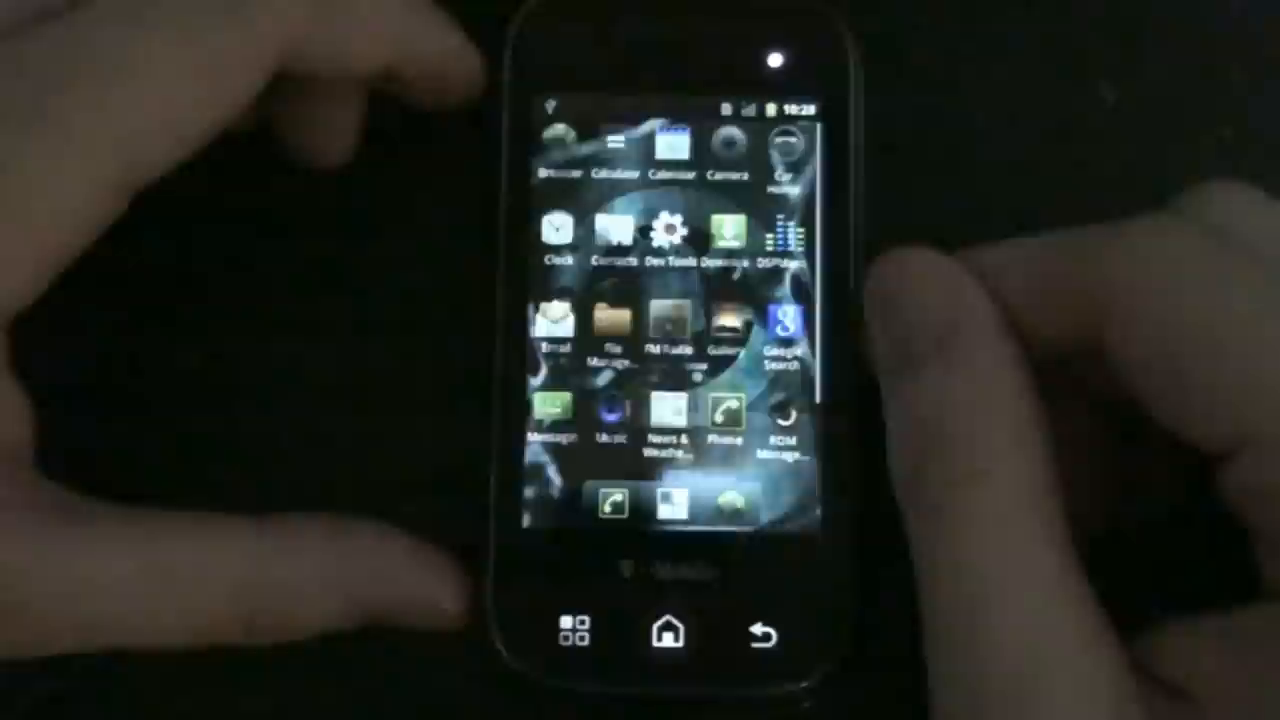
Launch ROM Manager and confirm 'Reboot into Recovery'.
{"action": "left_click", "coordinate": [783, 425]}
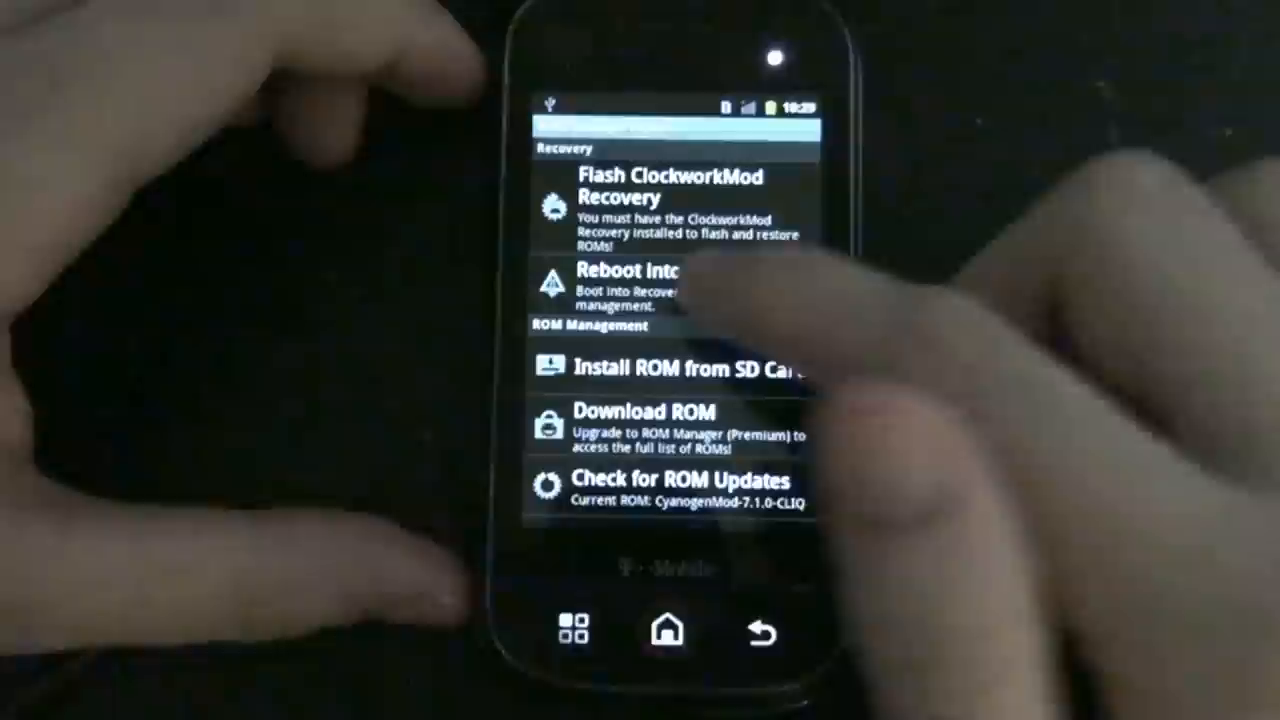
{"action": "left_click", "coordinate": [627, 285]}
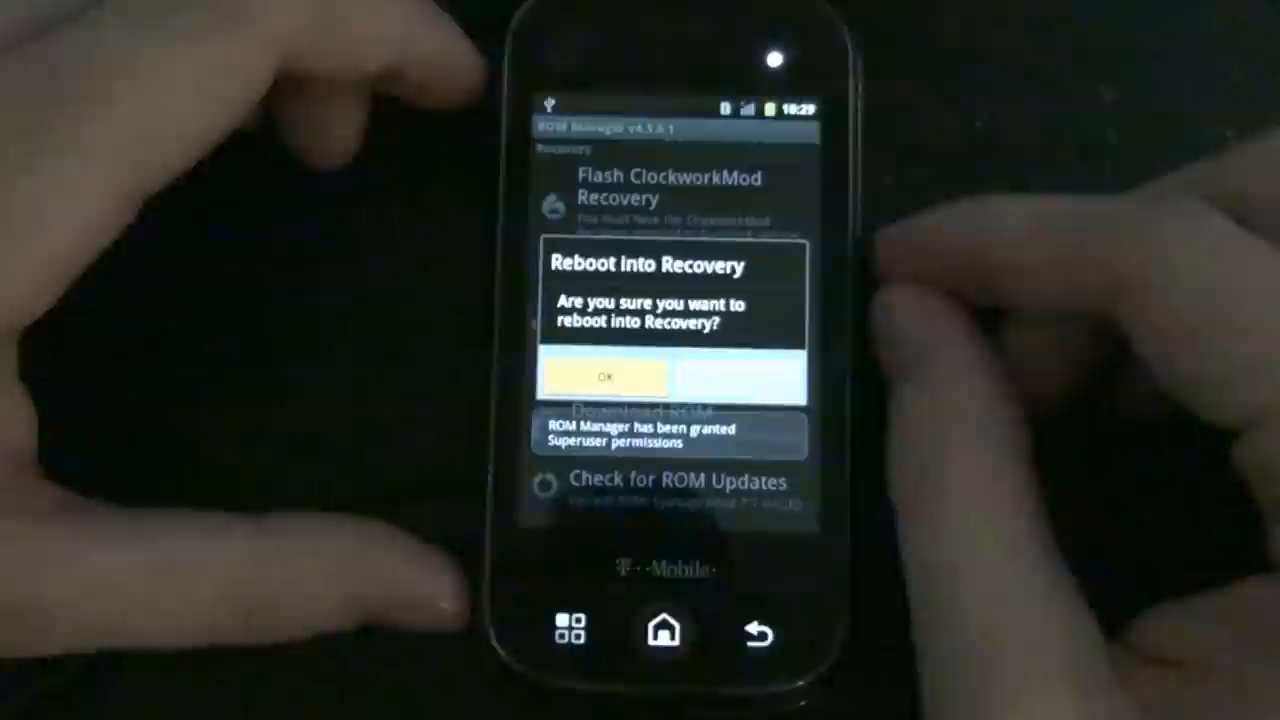
{"action": "left_click", "coordinate": [602, 377]}
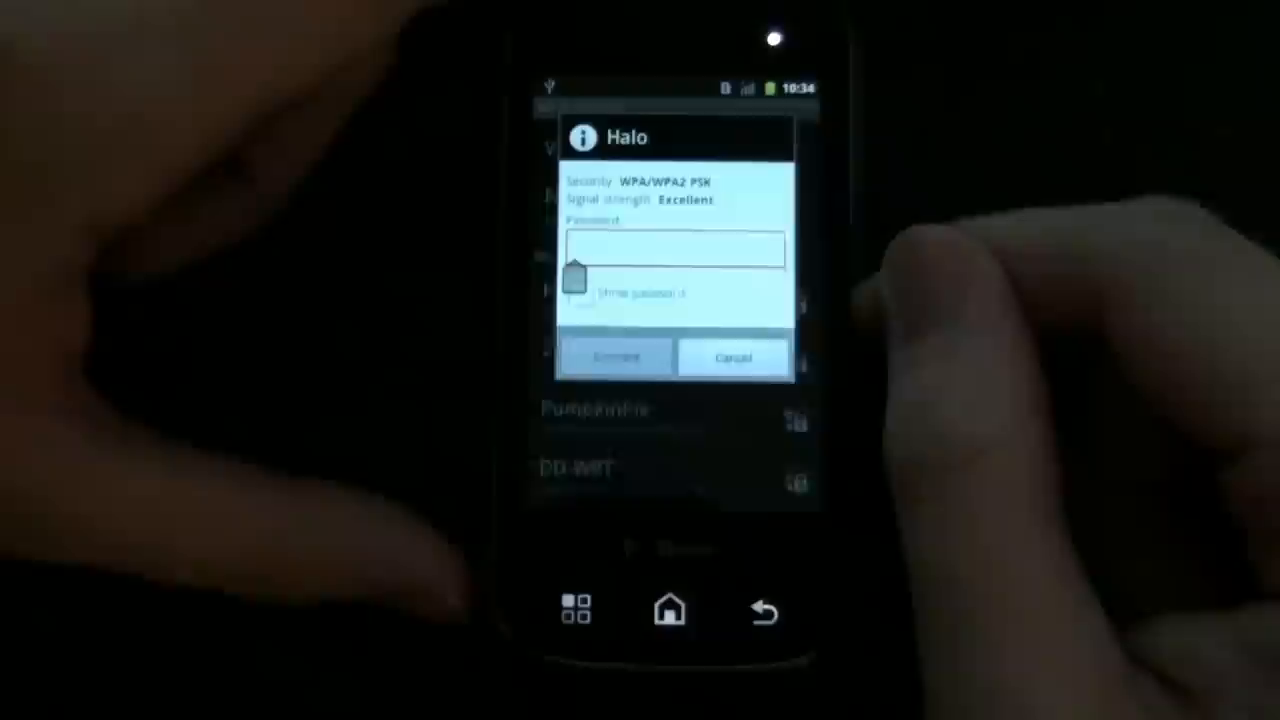
Enter the Halo network password, connect, and return to the home screen.
{"action": "left_click", "coordinate": [675, 248]}
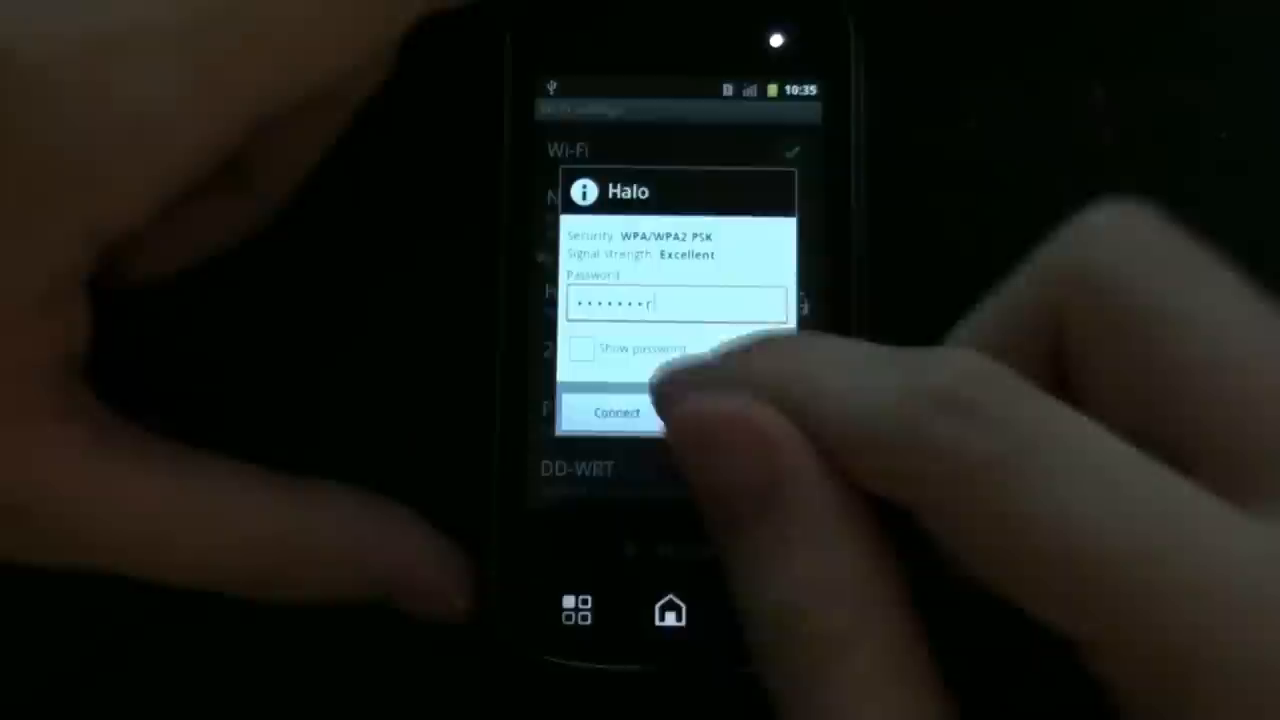
{"action": "left_click", "coordinate": [616, 412]}
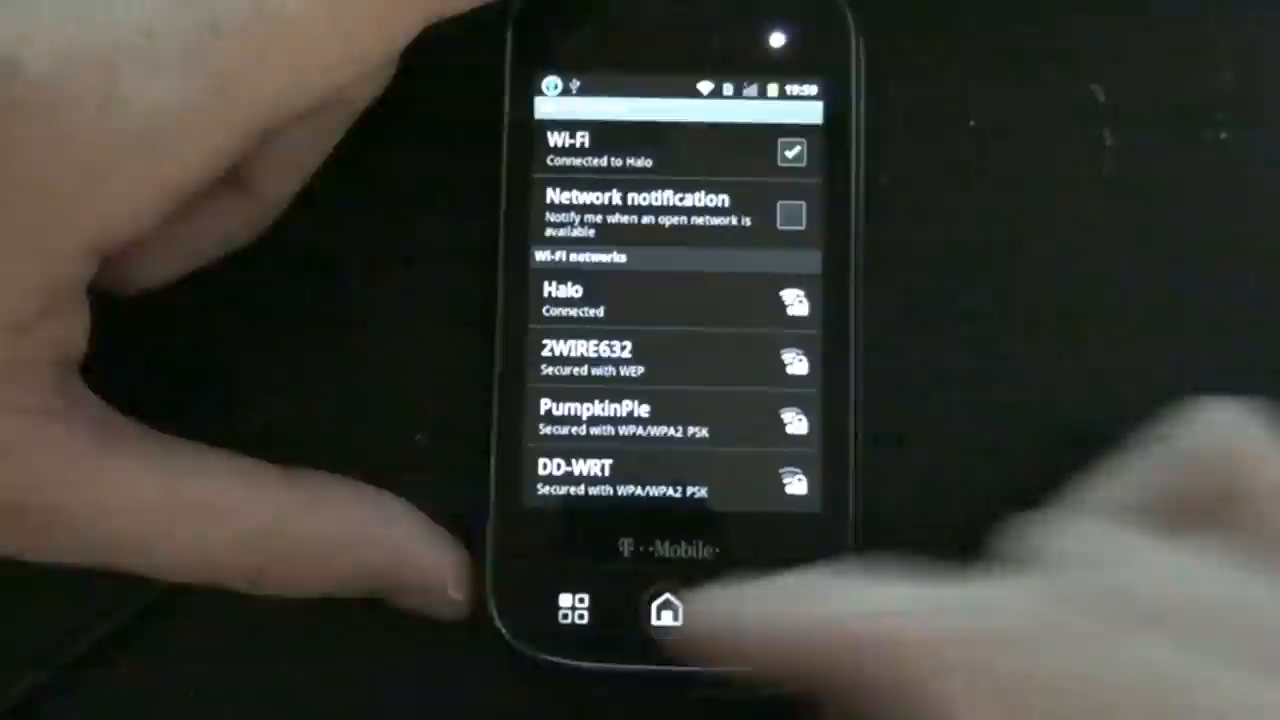
{"action": "left_click", "coordinate": [665, 610]}
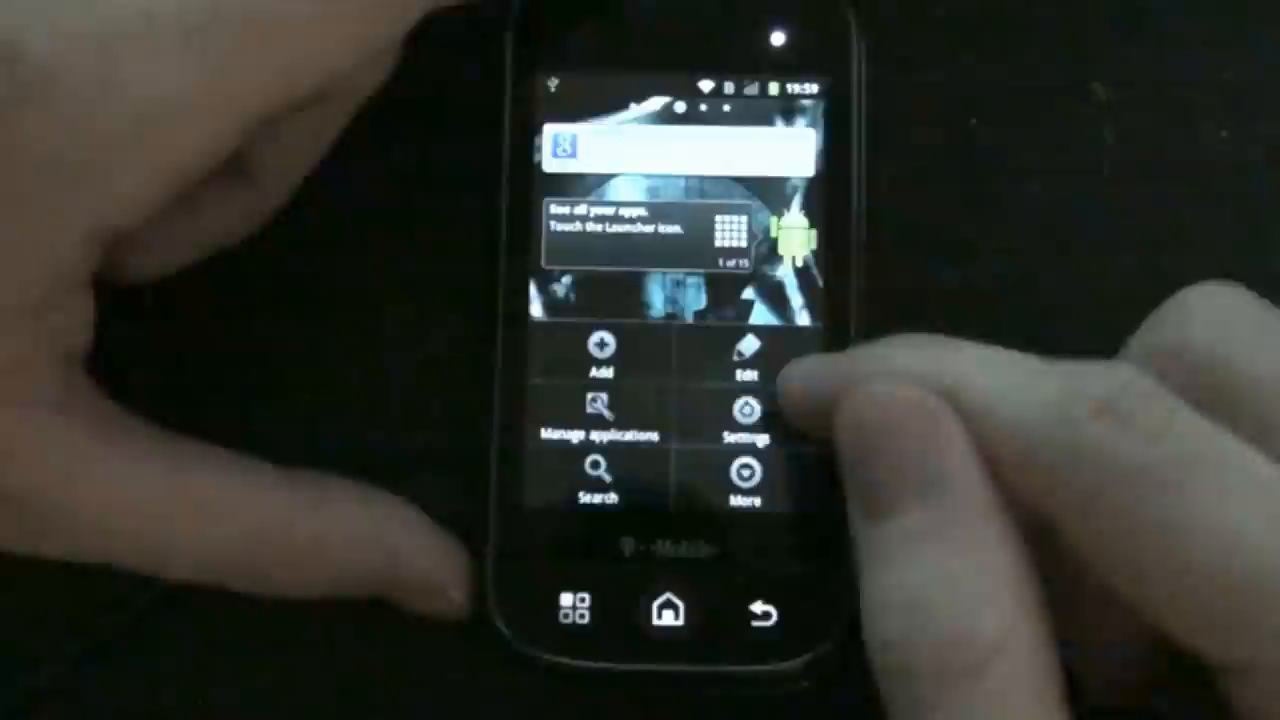
Pick the phone's locale under Settings > Language & keyboard > Select language.
{"action": "left_click", "coordinate": [746, 413]}
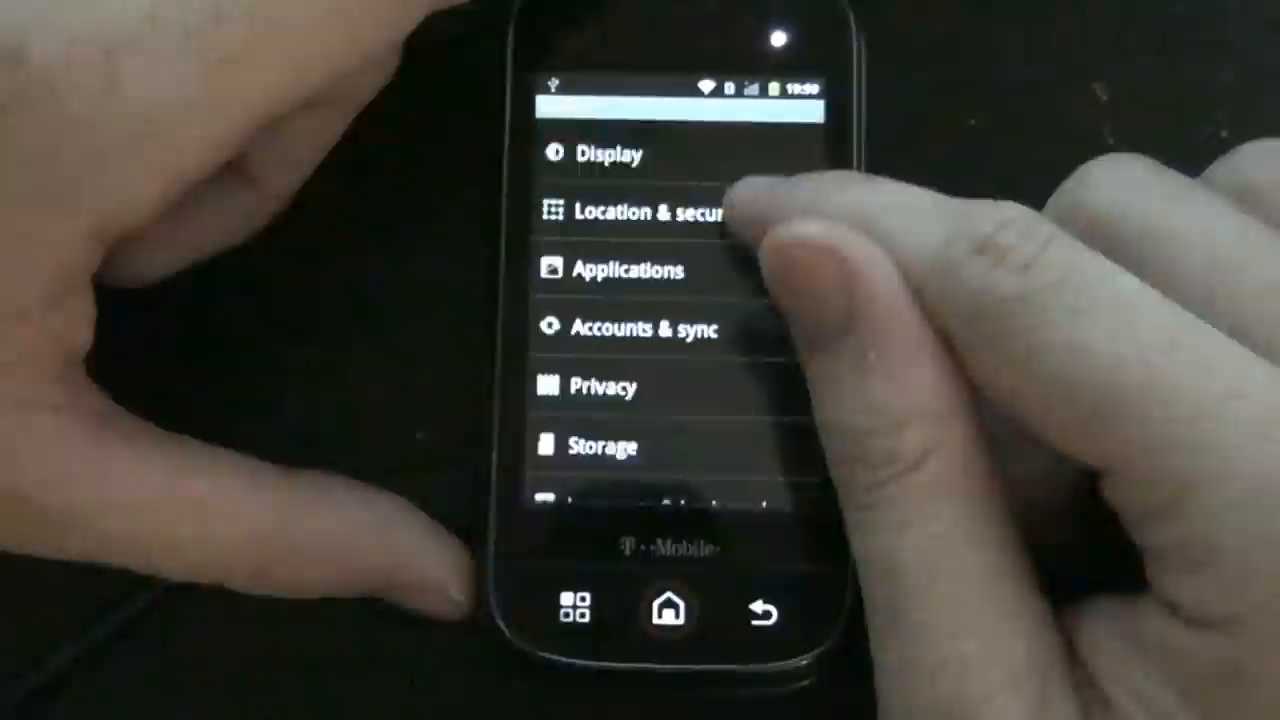
{"action": "left_click", "coordinate": [650, 213]}
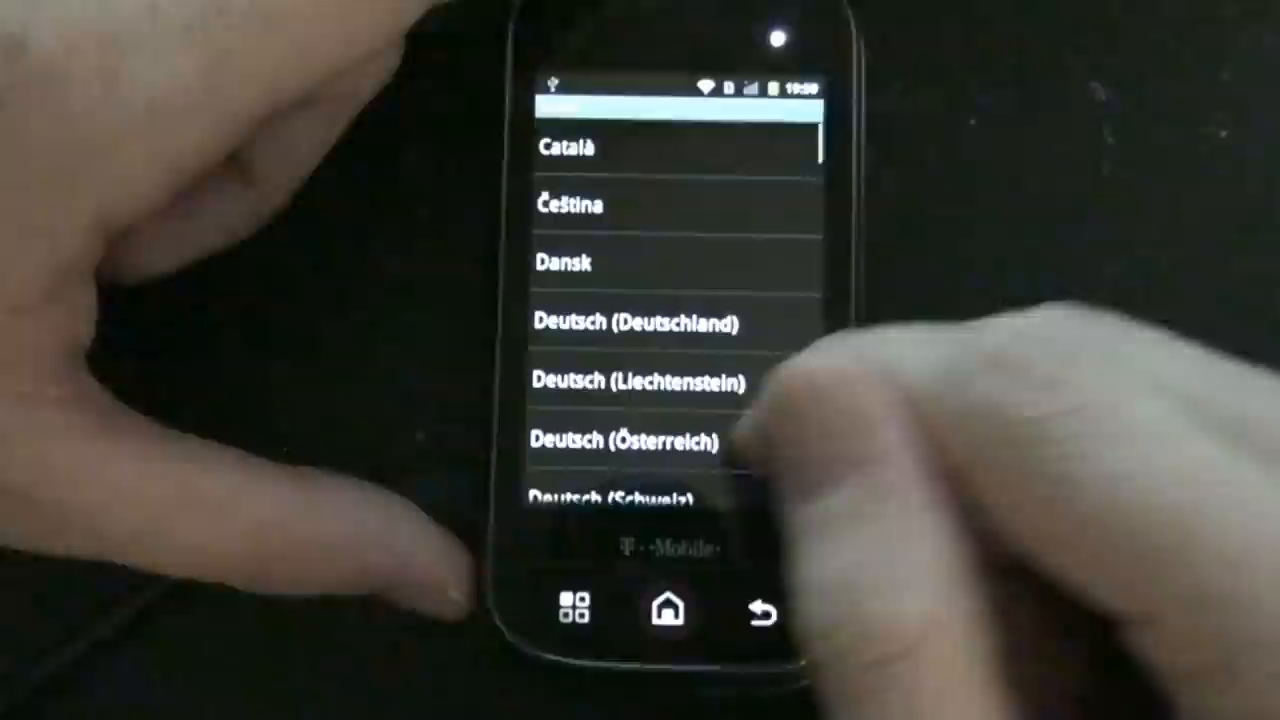
{"action": "left_click", "coordinate": [760, 610]}
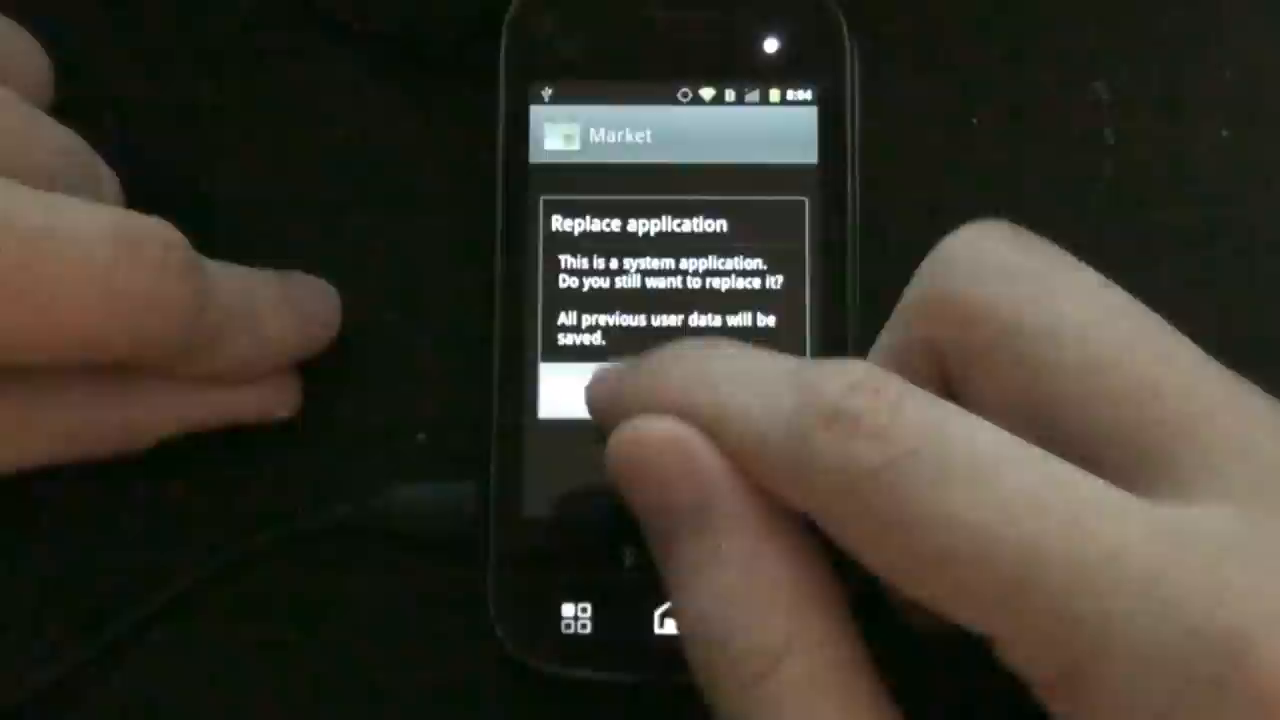
Confirm replacing the system Android Market app, keeping user data.
{"action": "left_click", "coordinate": [585, 395]}
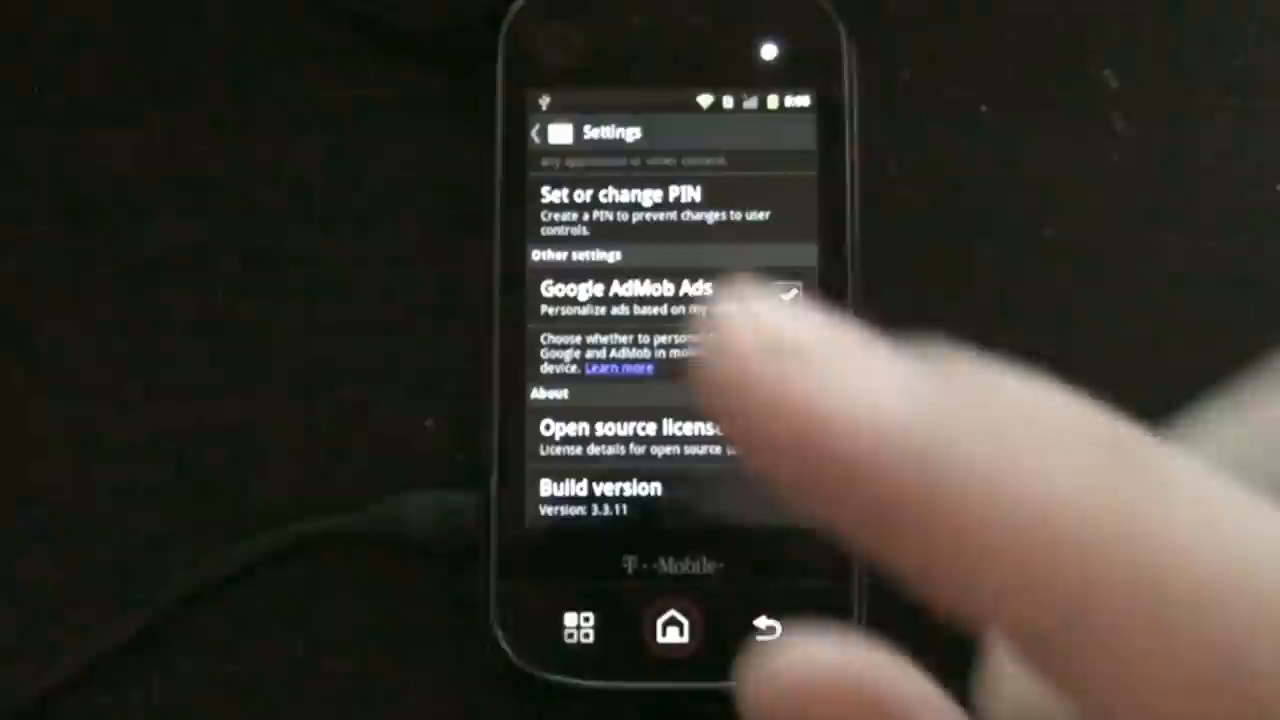
Verify Android Market settings show build version 3.3.11.
{"action": "left_click", "coordinate": [787, 297]}
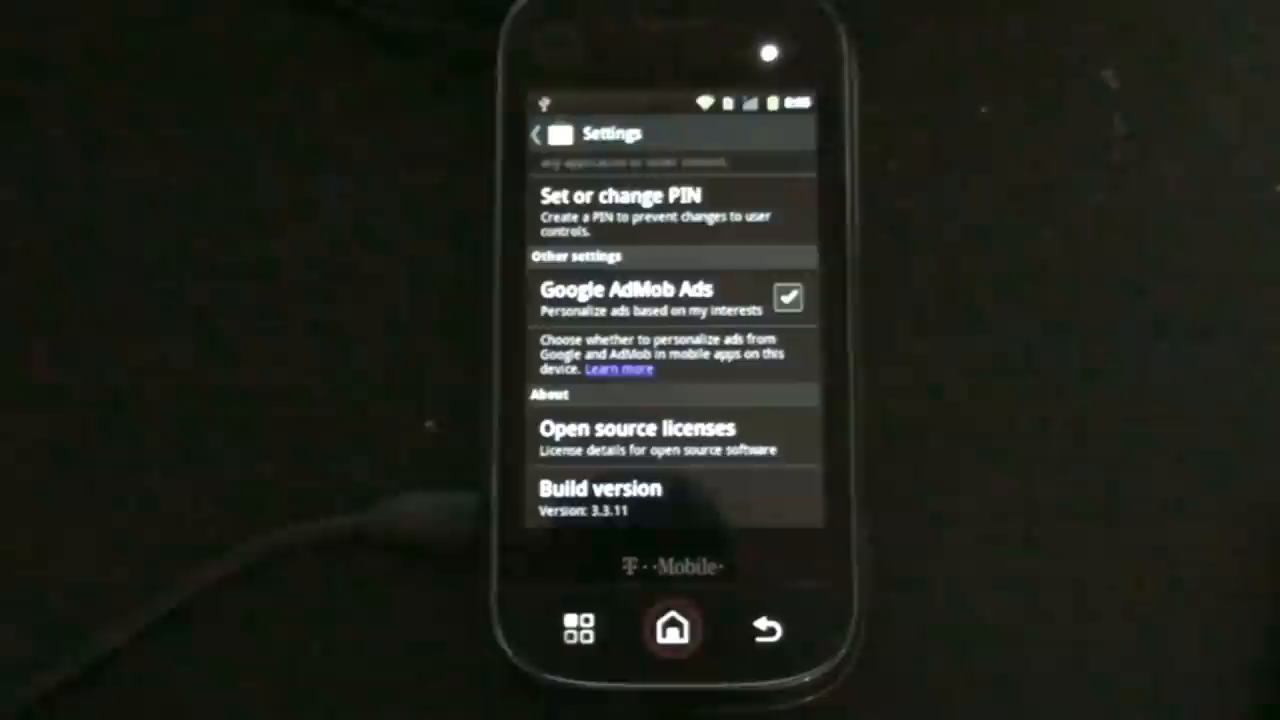